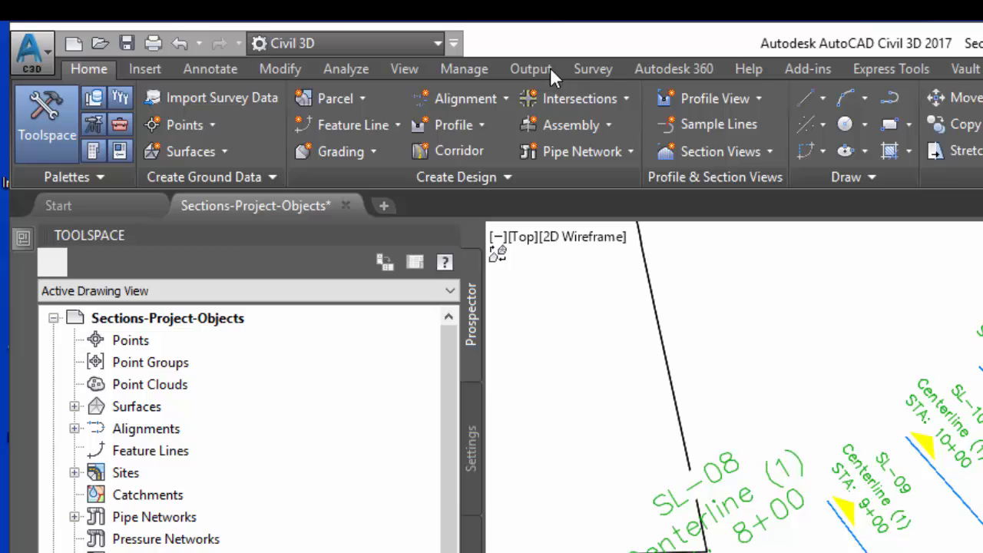
mouse_move(718, 123)
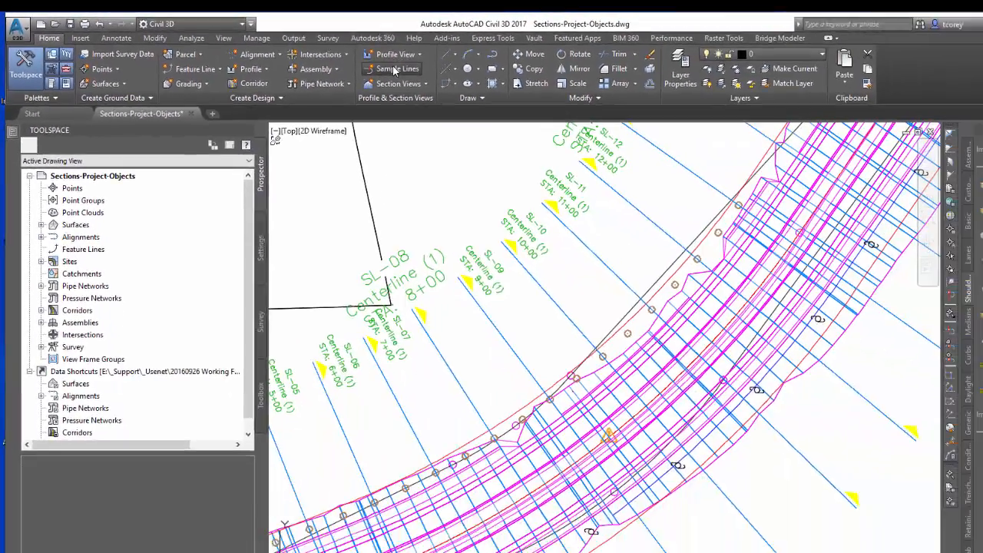
Launch the Sample Lines command to choose an alignment to sample along
left_click(398, 68)
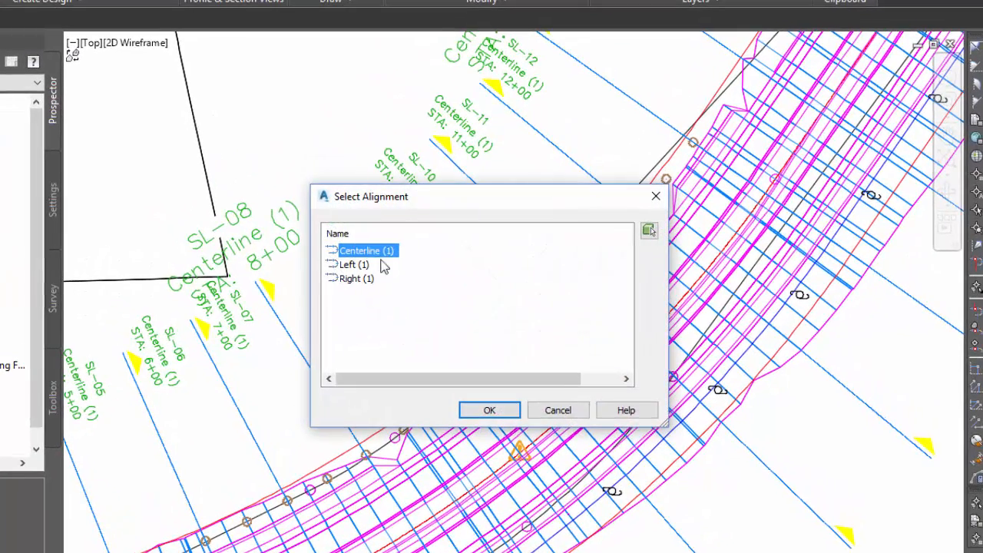
Sample along Centerline (1) and direct new lines into group SL Collection - 1
left_click(489, 409)
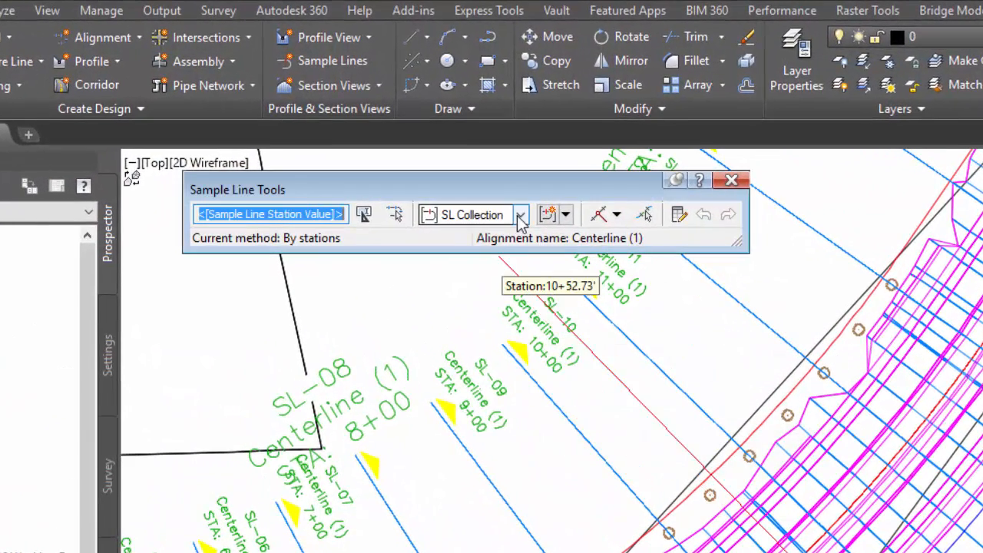
mouse_move(521, 215)
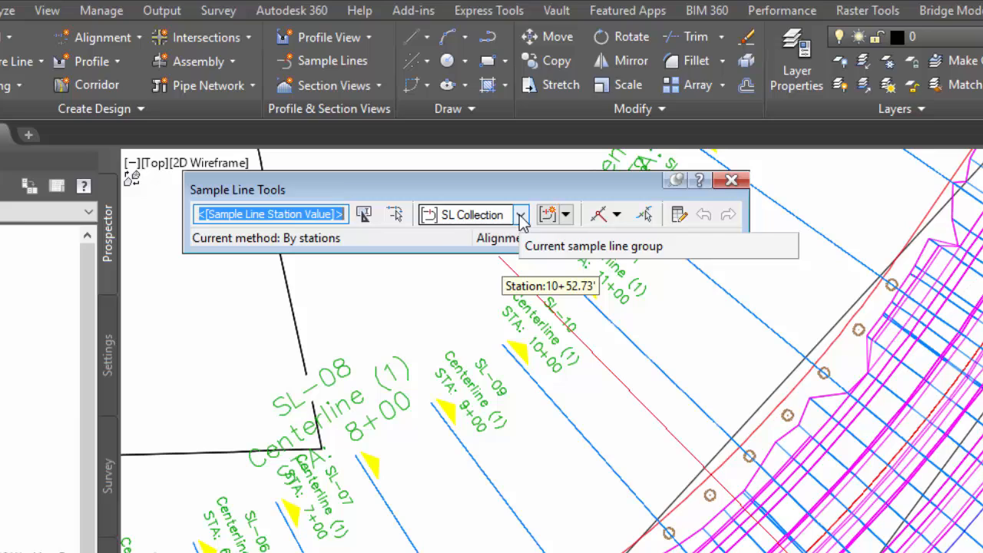
left_click(521, 214)
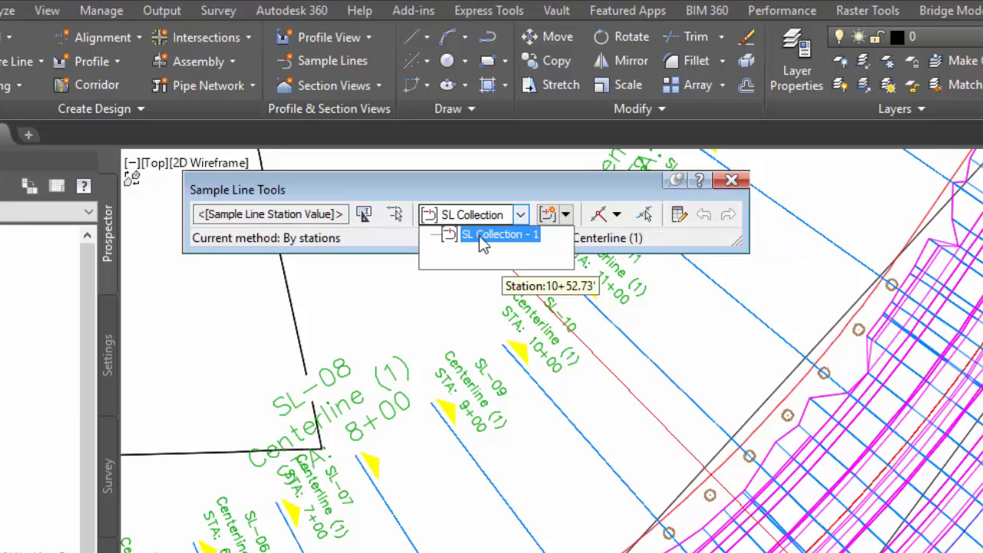
left_click(500, 234)
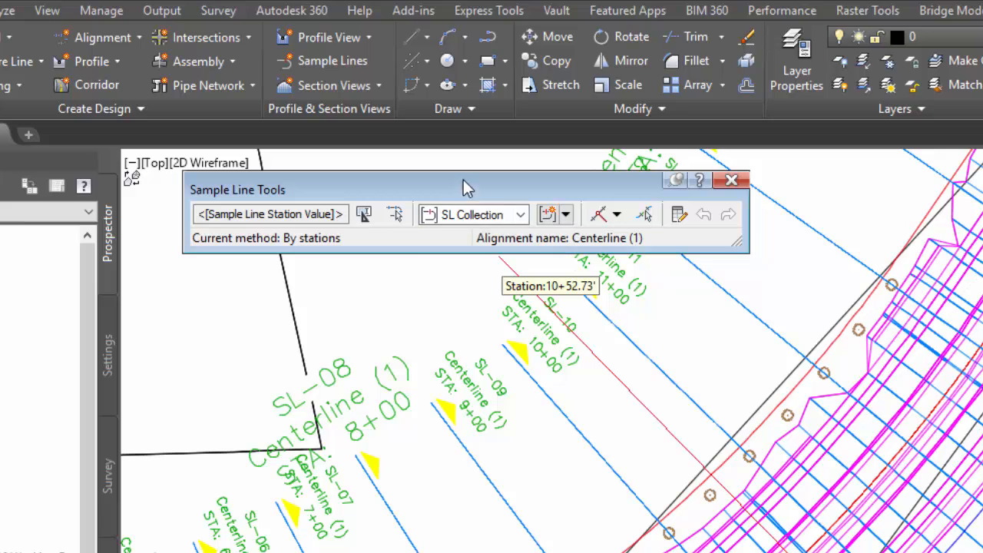
Create a sample line at station 9+50 with 250-ft left and right swaths
left_click(617, 214)
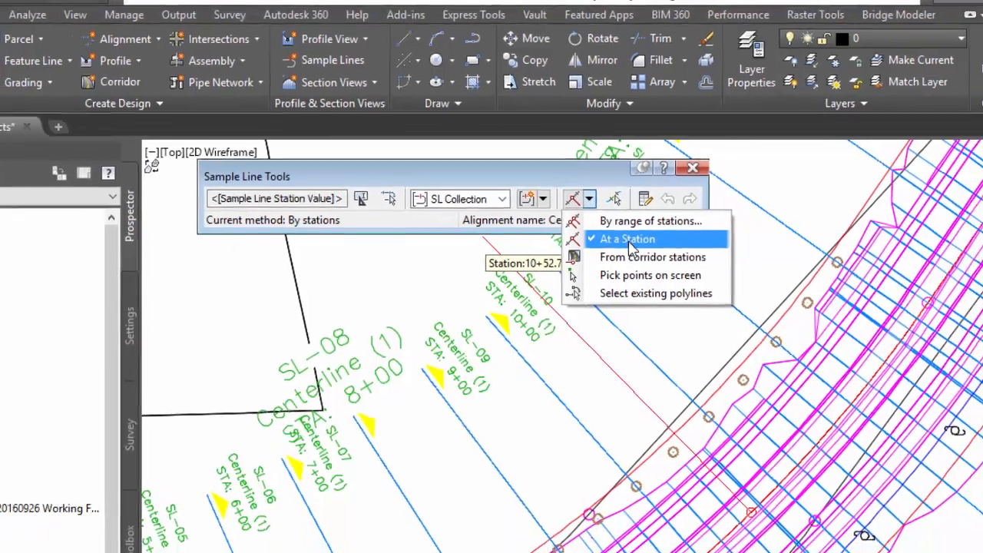
left_click(627, 239)
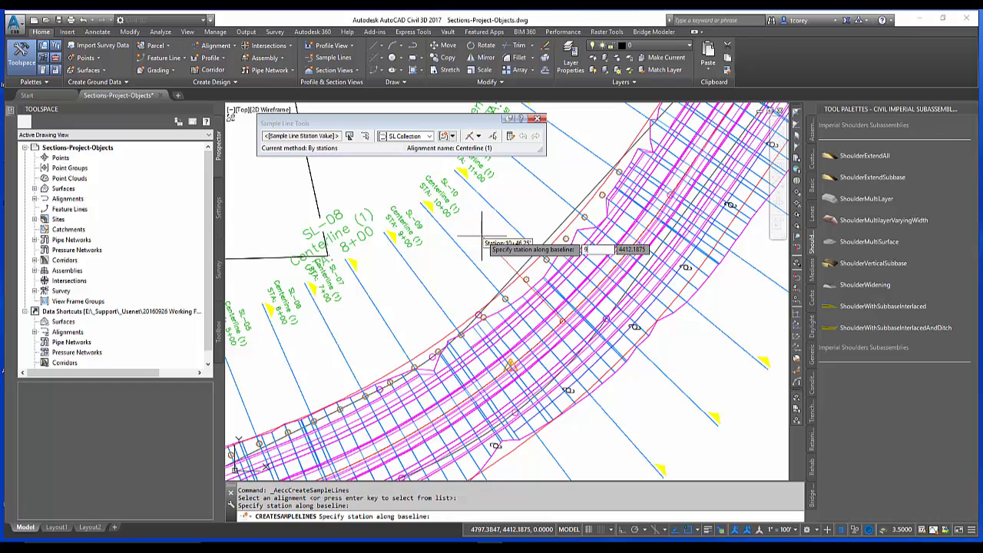
type("950")
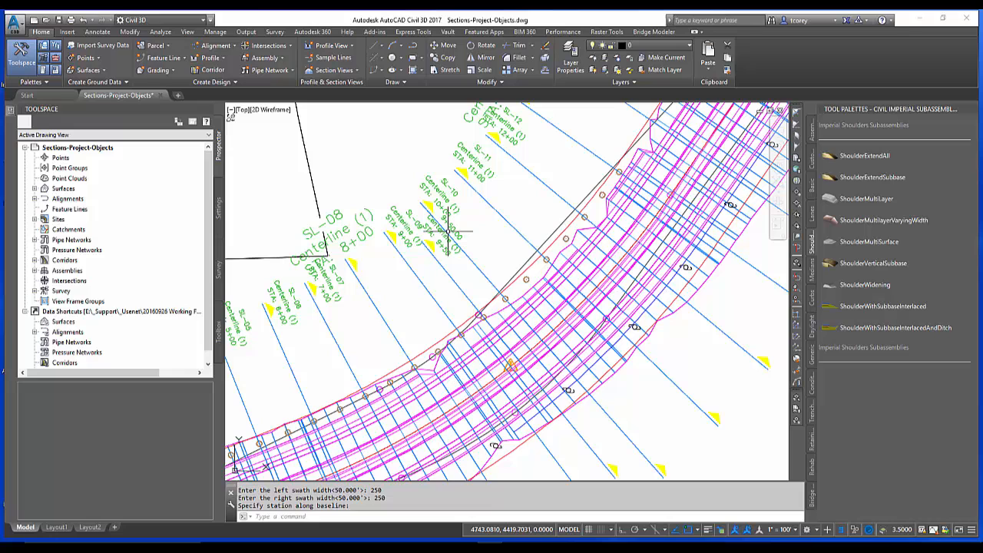
mouse_move(473, 266)
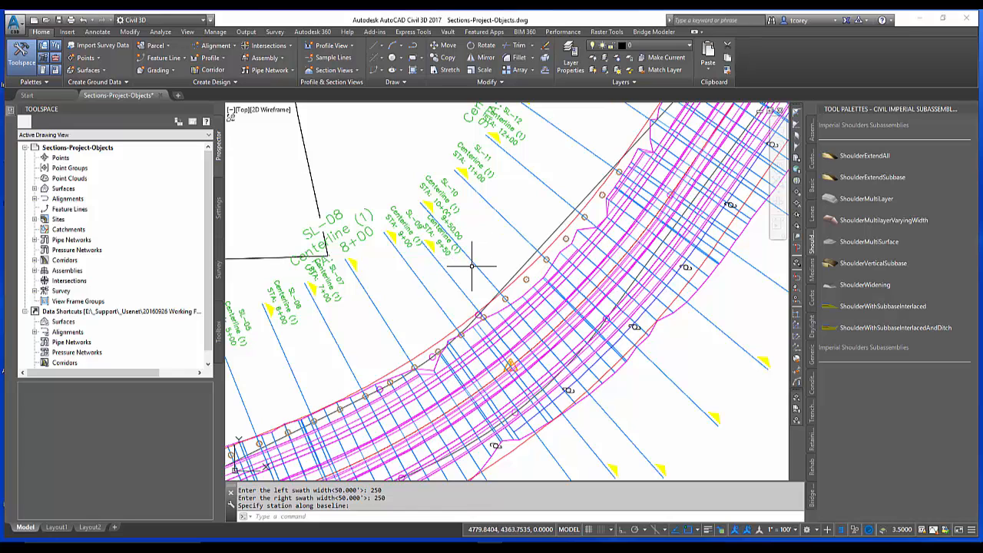
Review SL Collection - 1's sample lines, confirming the 9+50.00 line with 250-ft offsets
left_click(472, 266)
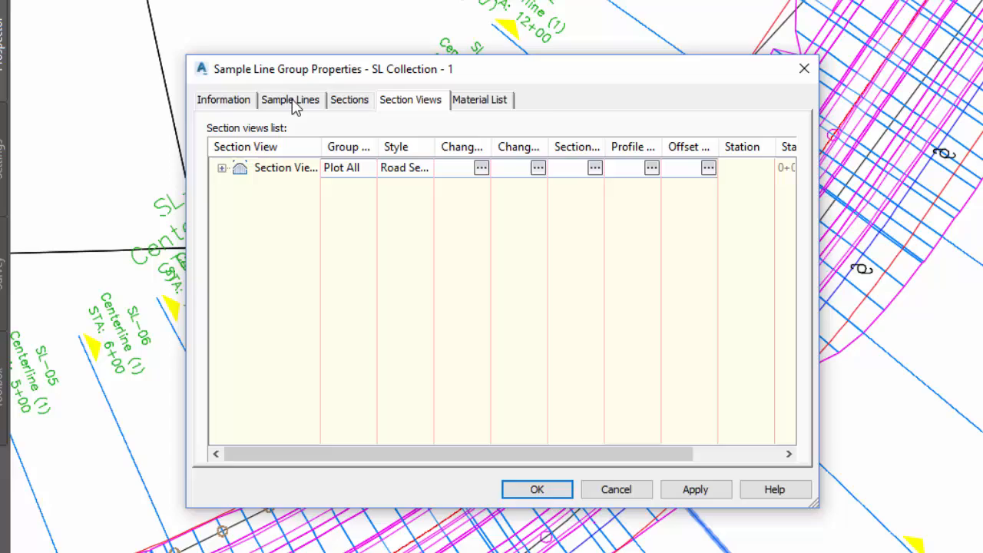
left_click(290, 100)
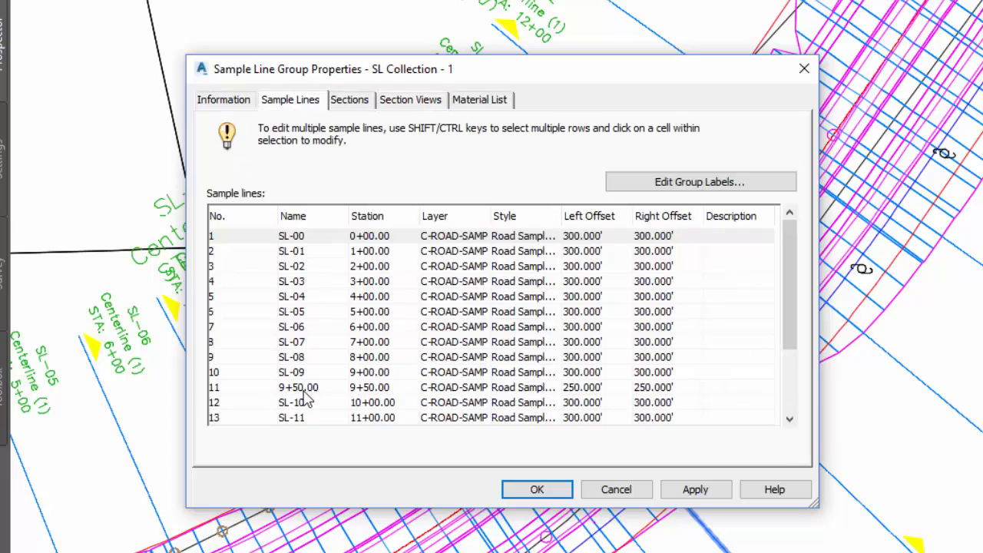